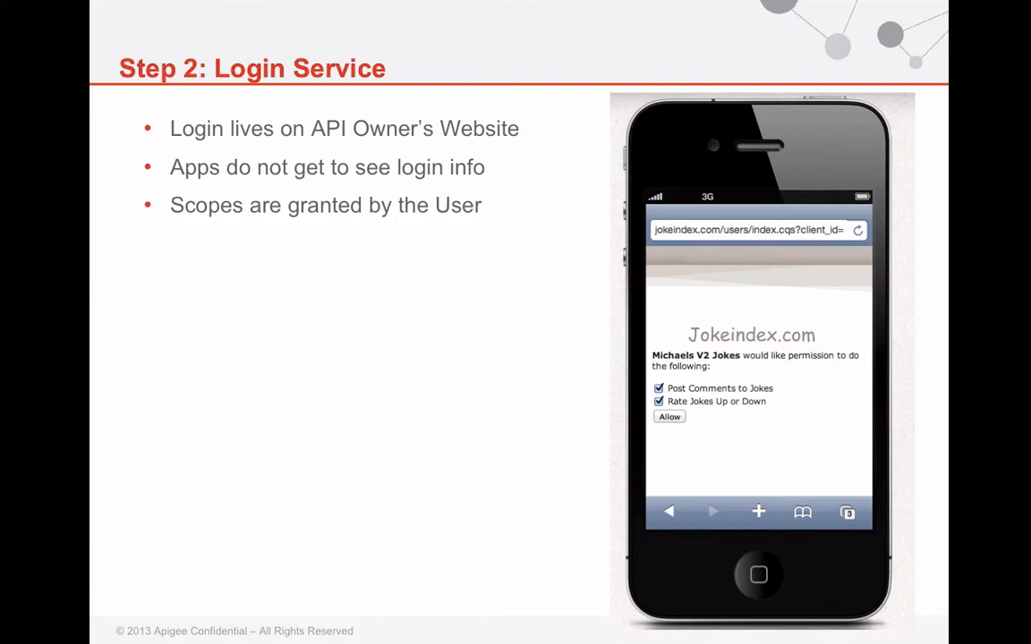
key("right")
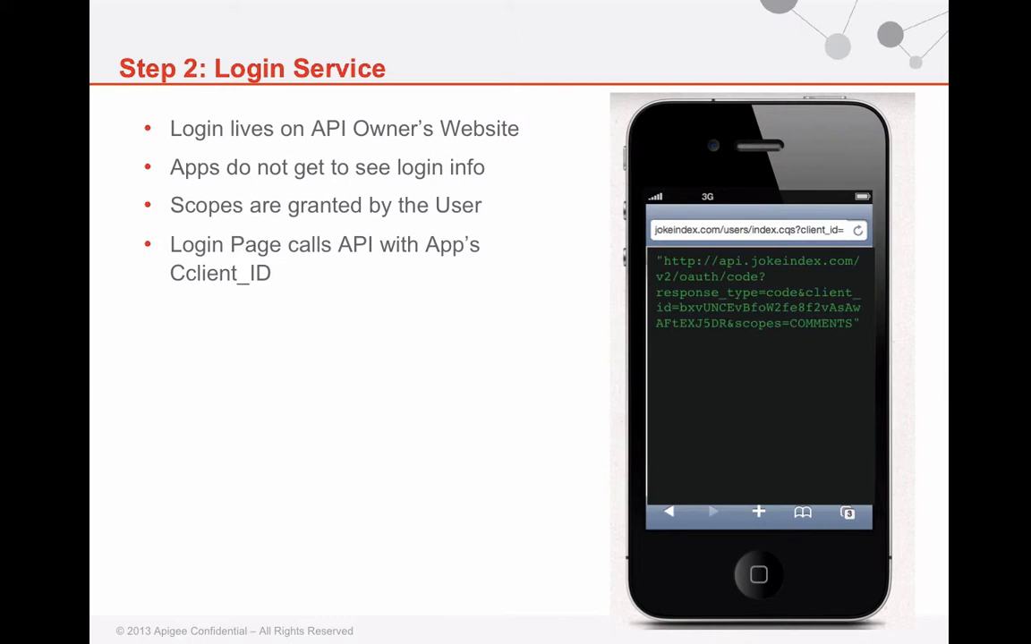
key("right")
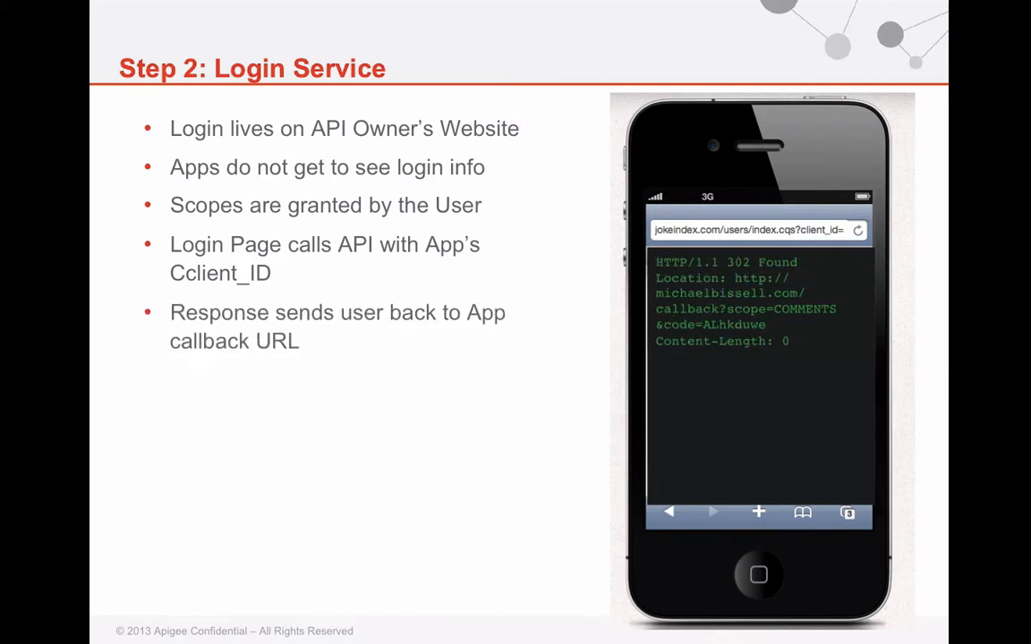